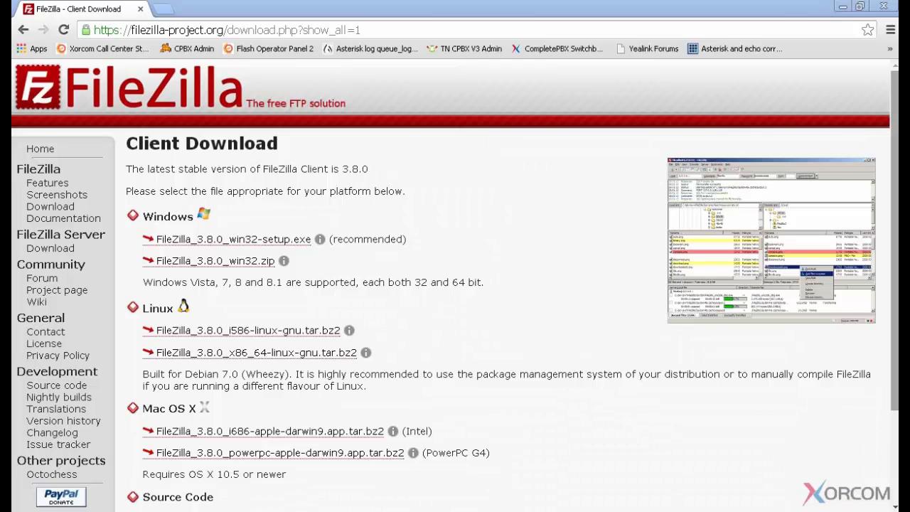
mouse_move(778, 215)
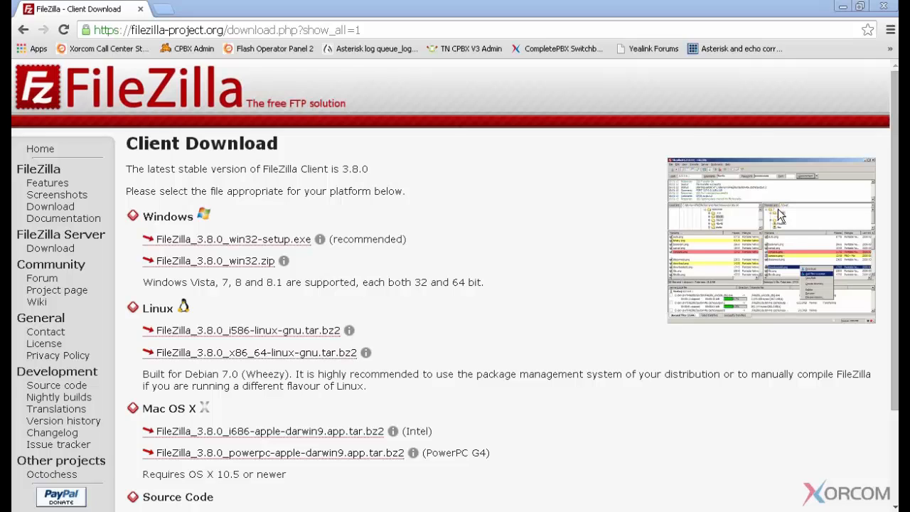
mouse_move(270, 432)
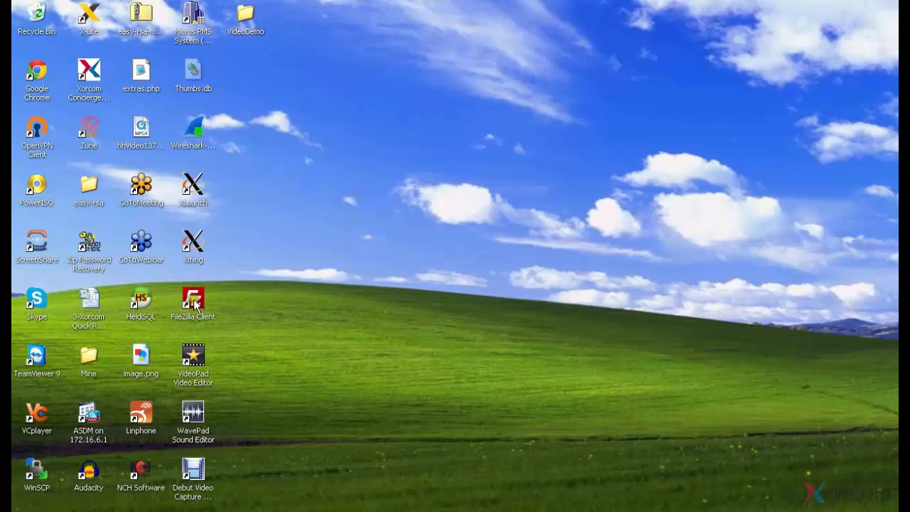
Launch FileZilla Client from its desktop shortcut.
click(193, 300)
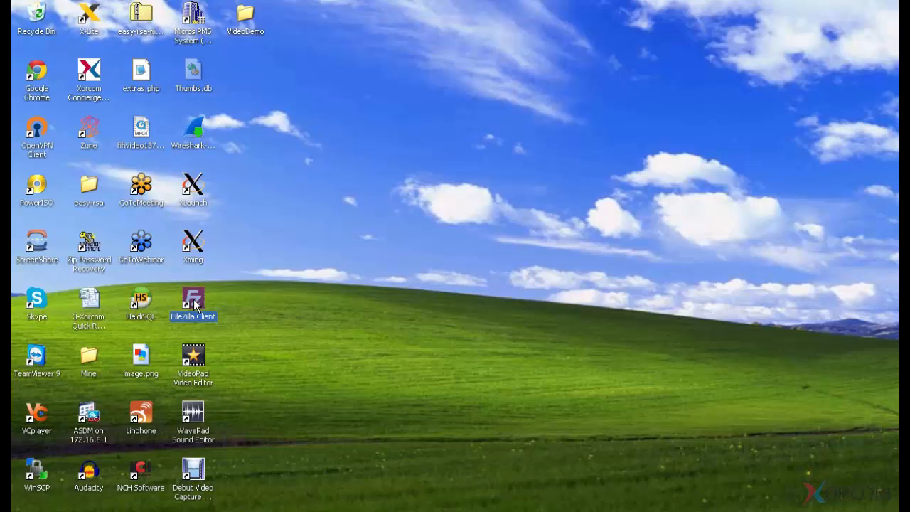
double_click(193, 299)
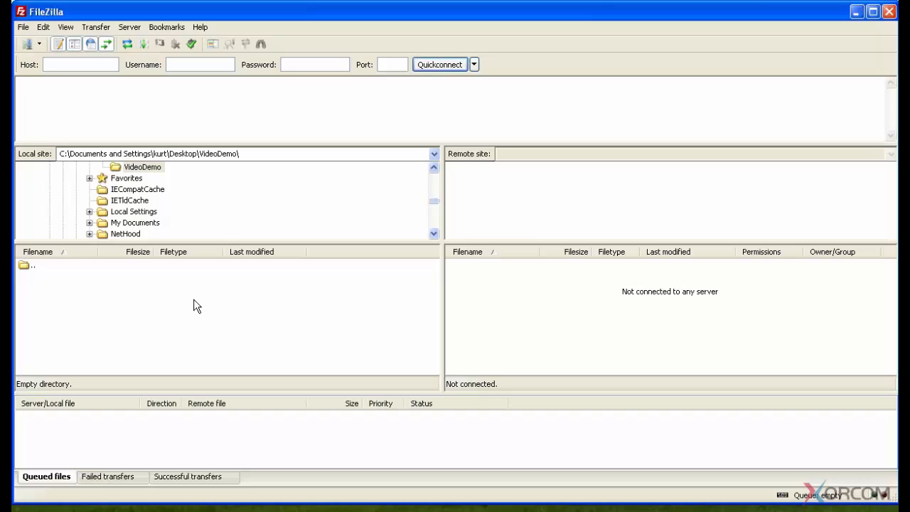
Enter host 172.16.6.234, username root, the password and port 22 for Quickconnect.
click(80, 64)
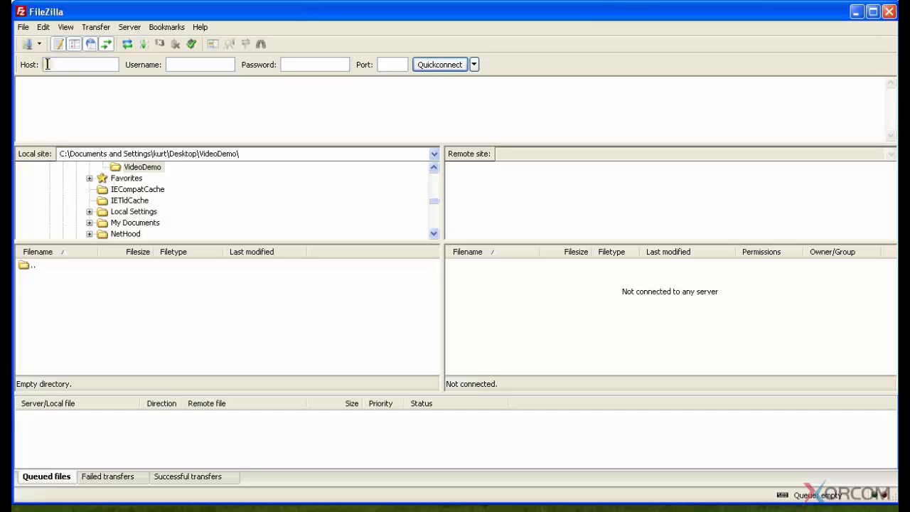
text(172.16.6.)
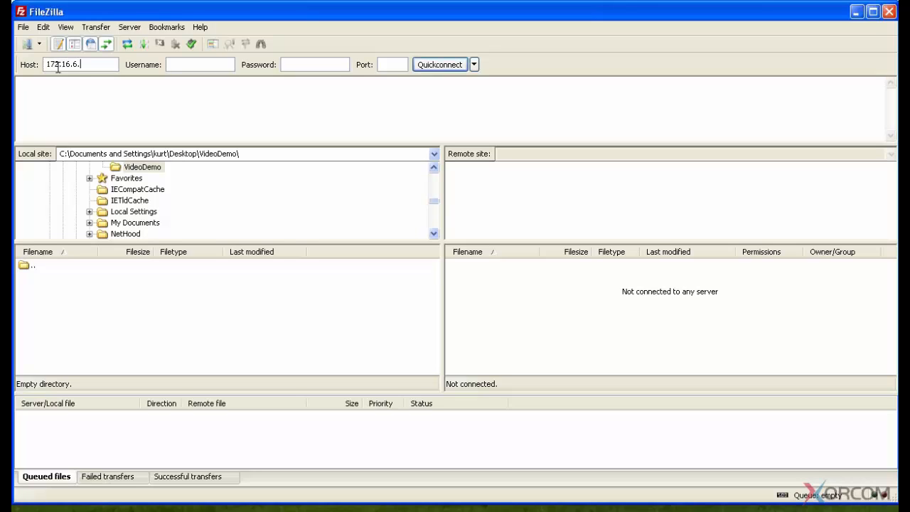
text(234)
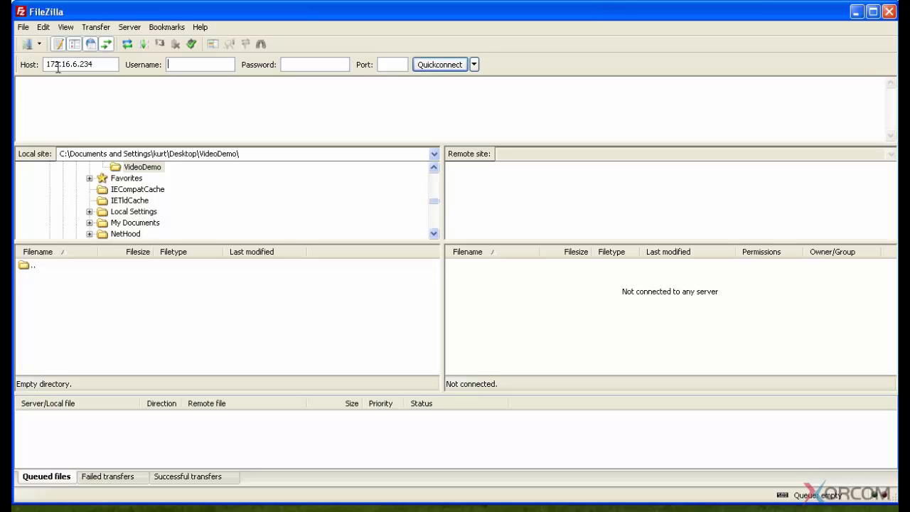
text(root)
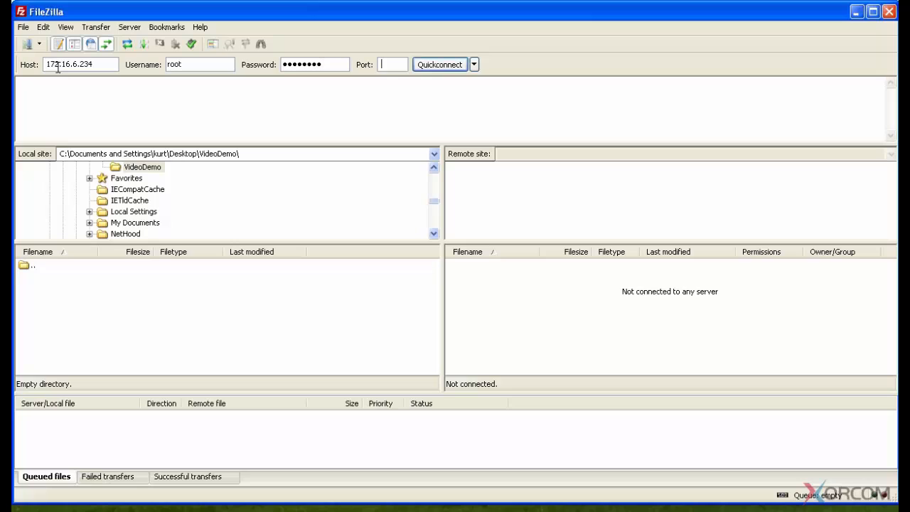
text(22)
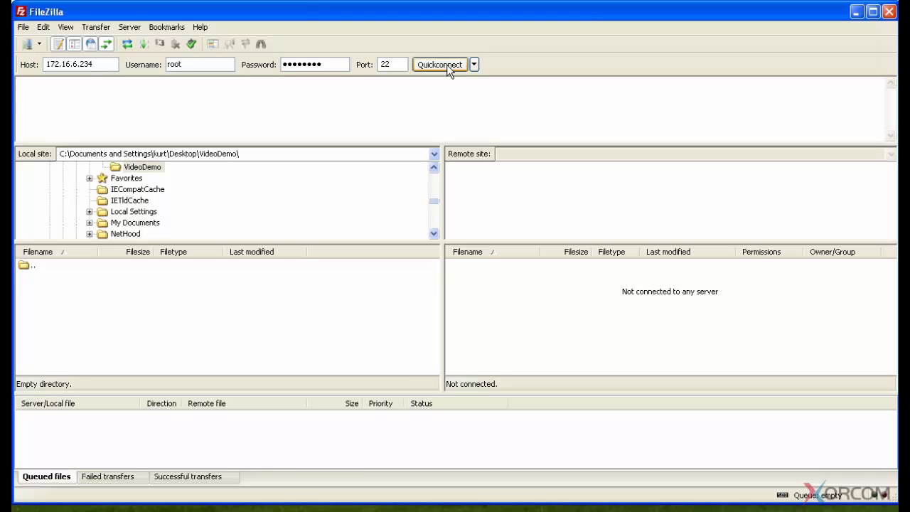
Quickconnect over SFTP to 172.16.6.234 as root and load the /root listing.
click(439, 64)
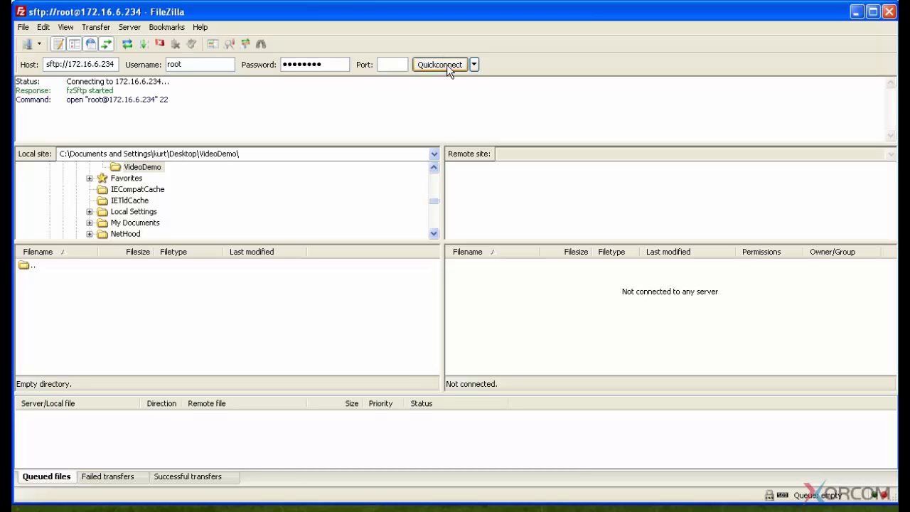
click(439, 64)
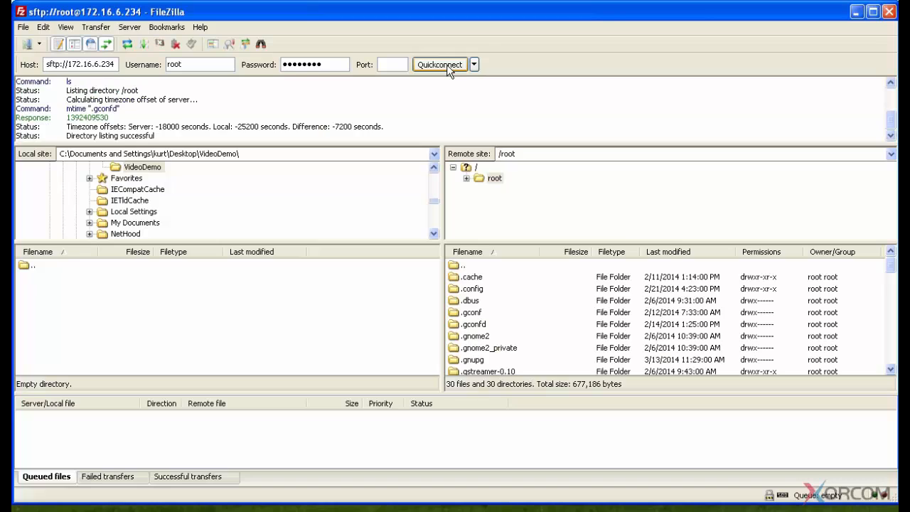
mouse_move(32, 44)
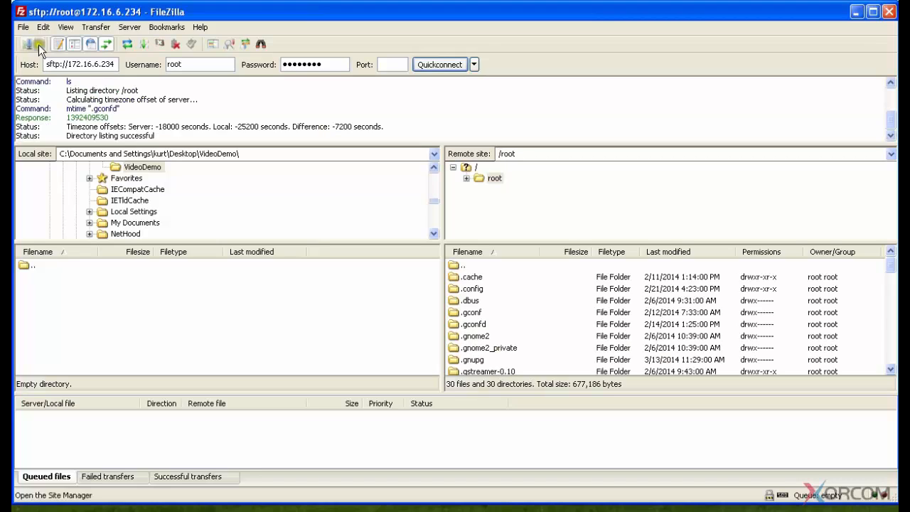
mouse_move(31, 44)
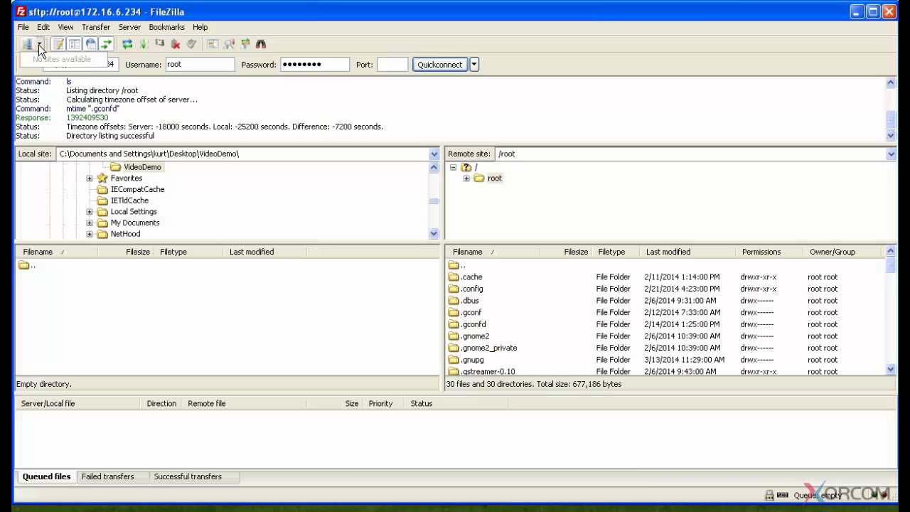
mouse_move(536, 46)
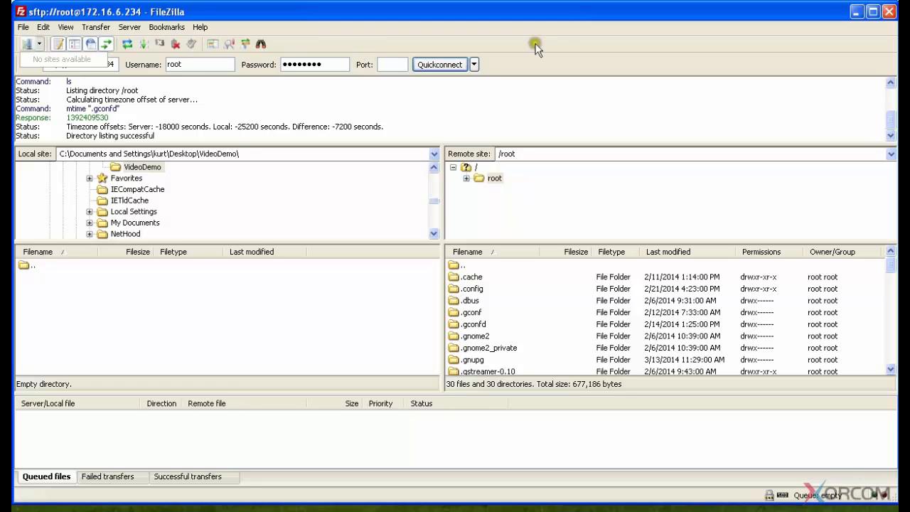
mouse_move(595, 63)
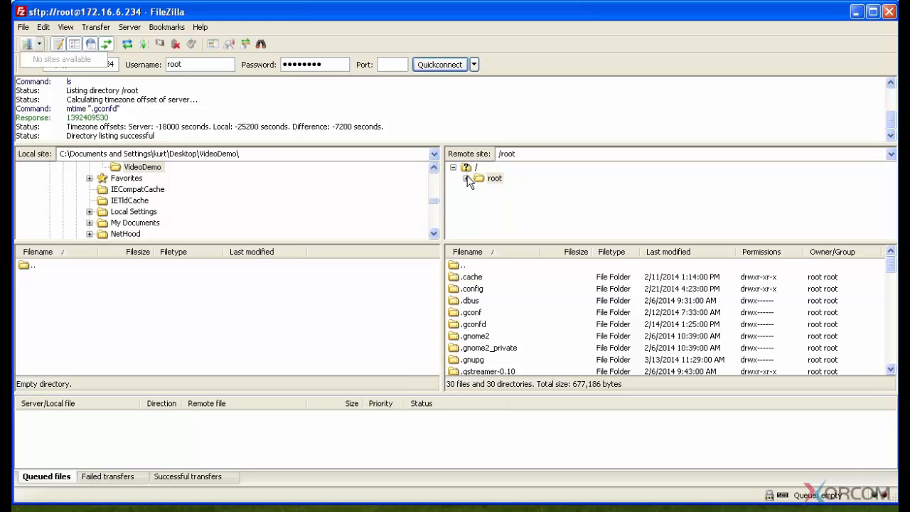
click(494, 177)
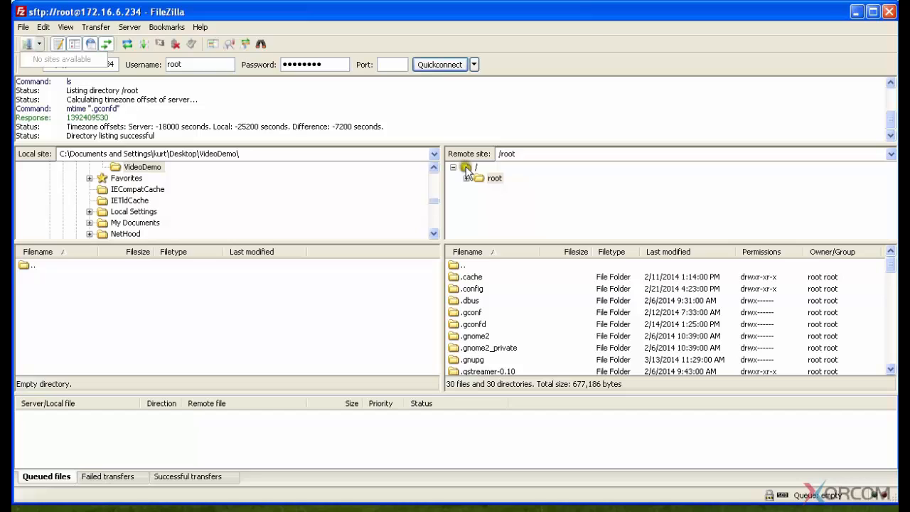
Go to the server's / folder, into /etc, and select the asterisk folder.
click(476, 167)
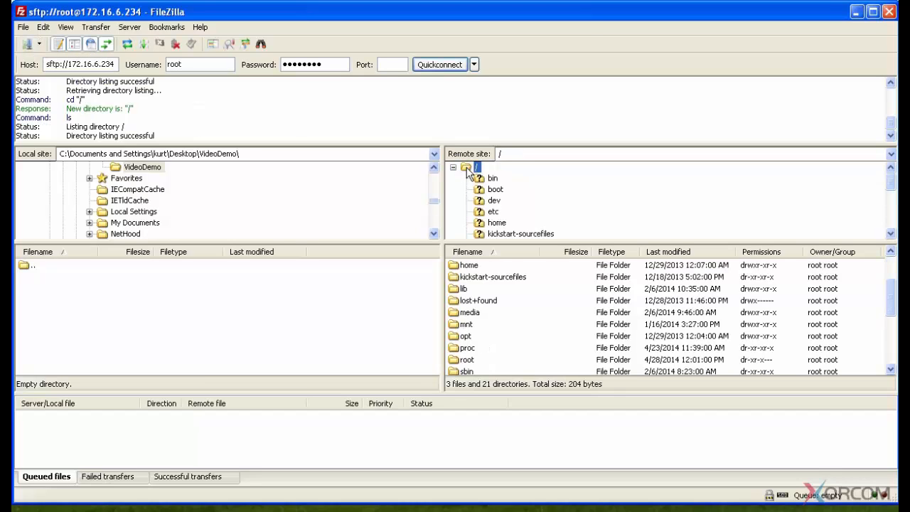
mouse_move(629, 170)
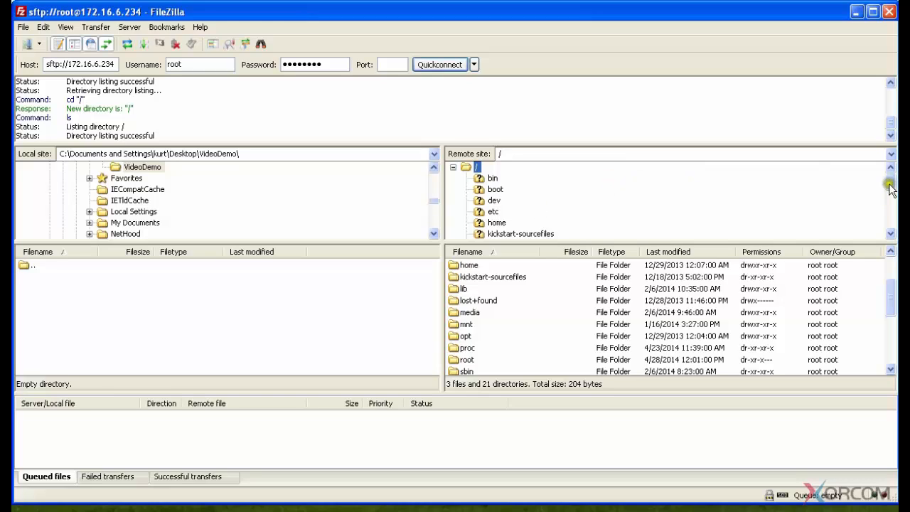
mouse_move(492, 209)
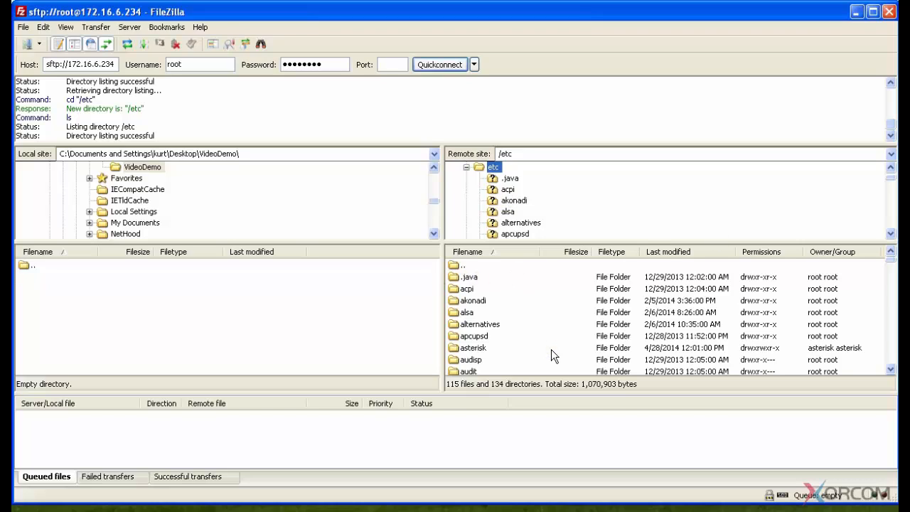
click(472, 347)
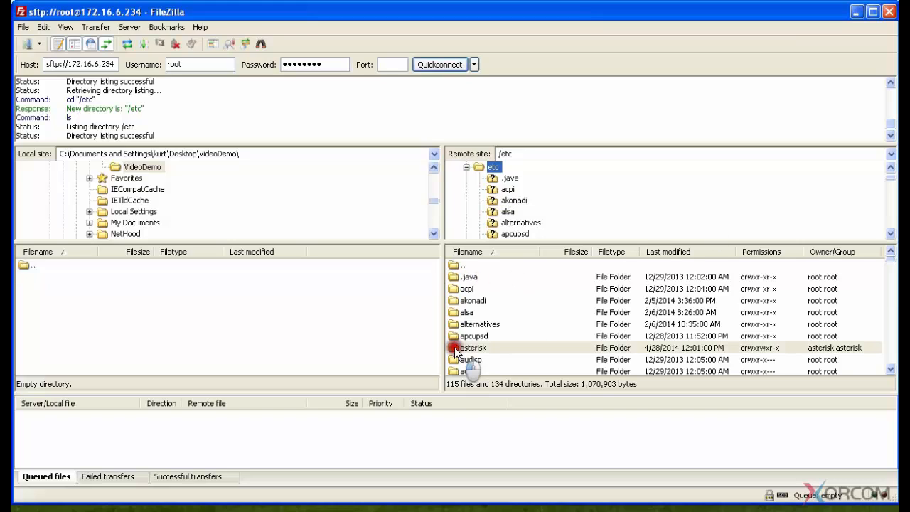
Open /etc/asterisk and scroll the remote file list down to chan_dahdi.conf.
double_click(471, 347)
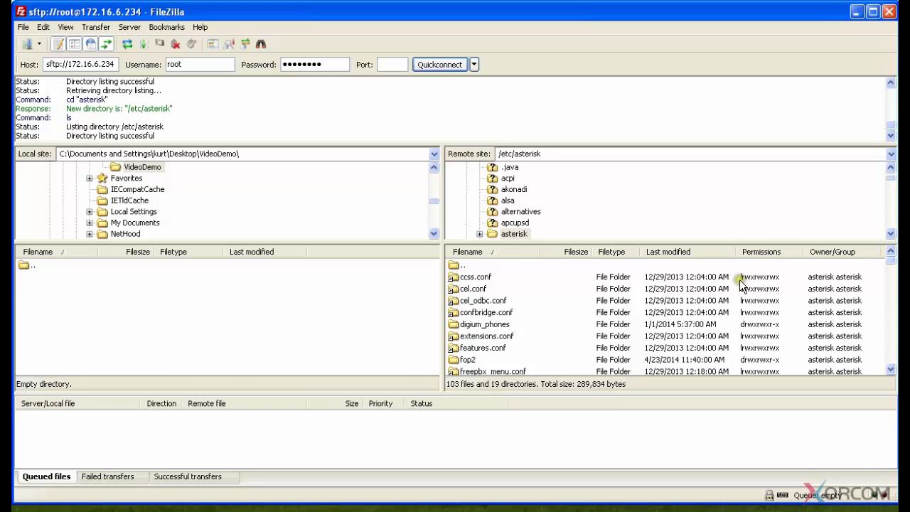
mouse_move(754, 288)
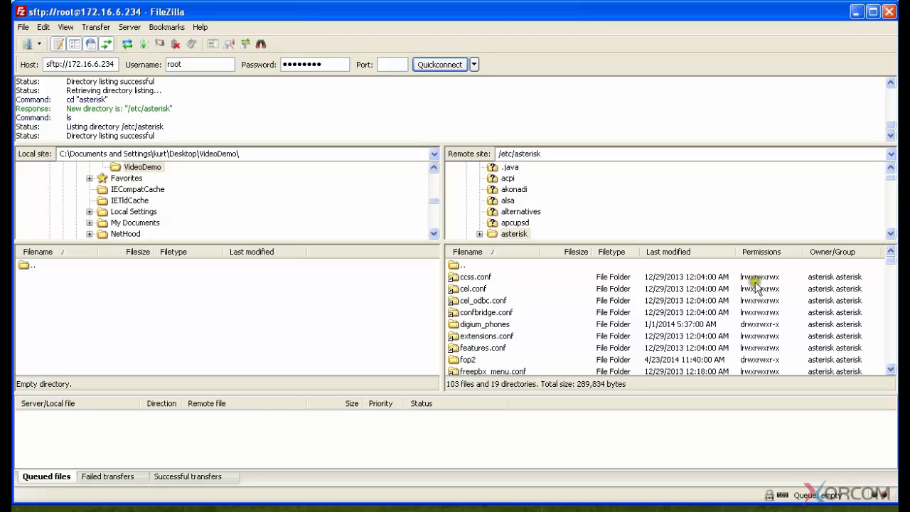
mouse_move(743, 329)
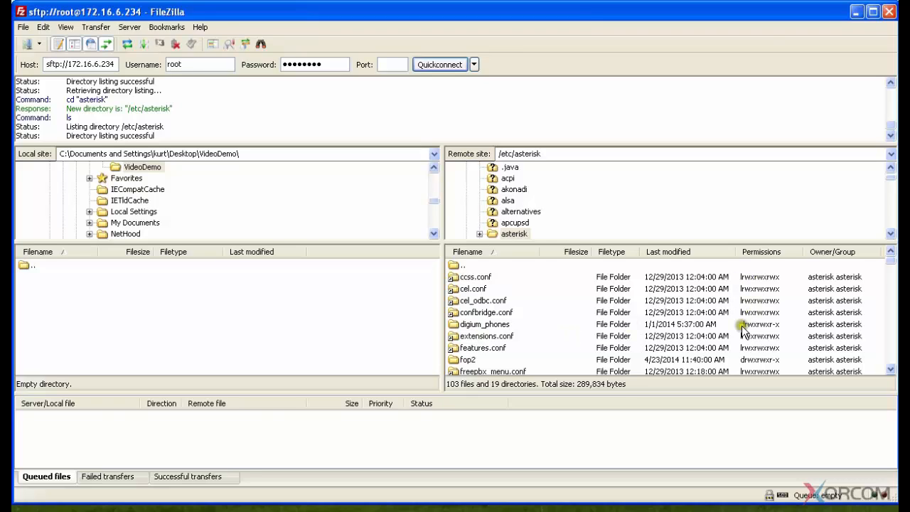
mouse_move(746, 366)
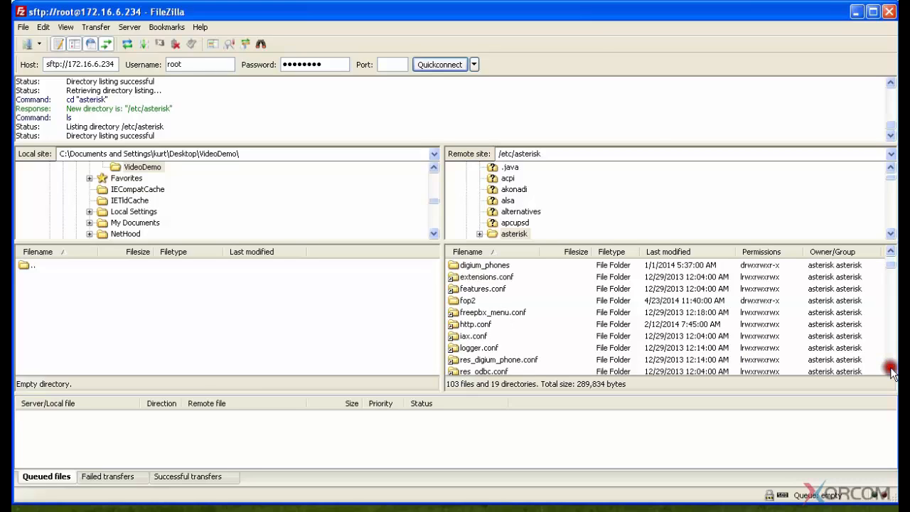
scroll(down, 3)
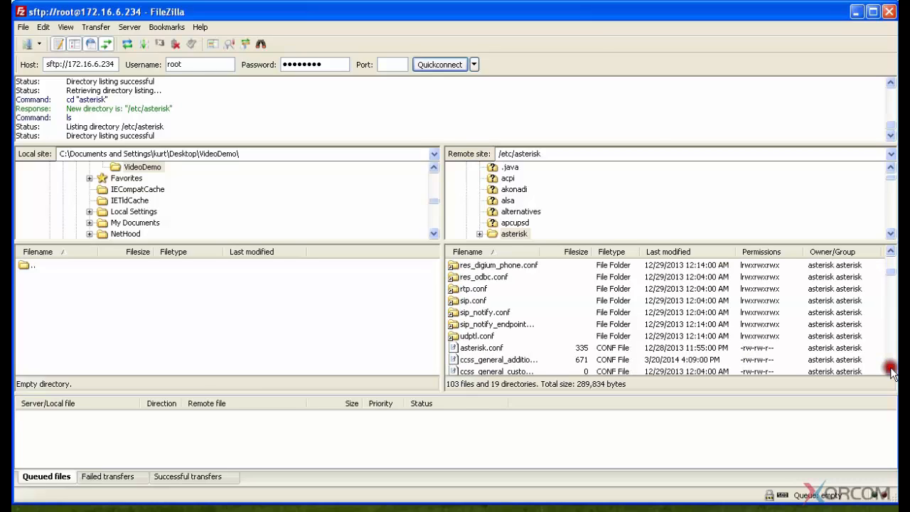
scroll(down, 3)
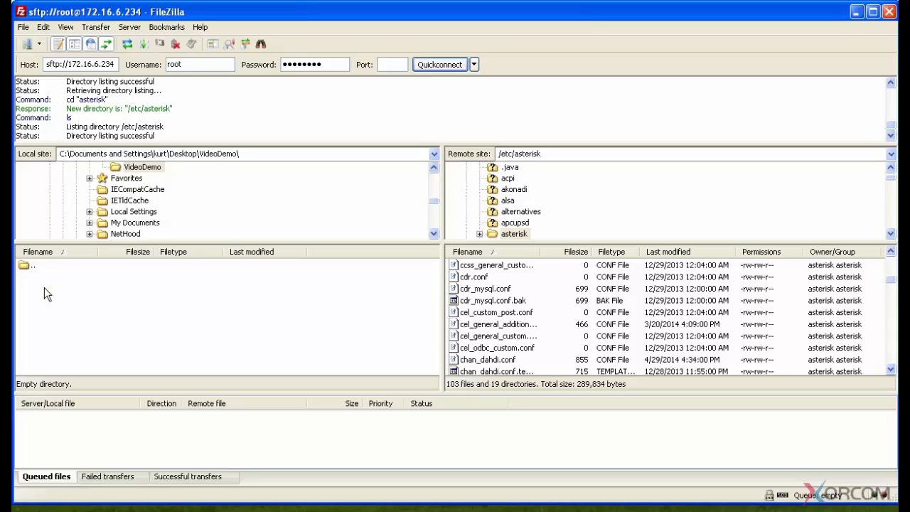
mouse_move(483, 362)
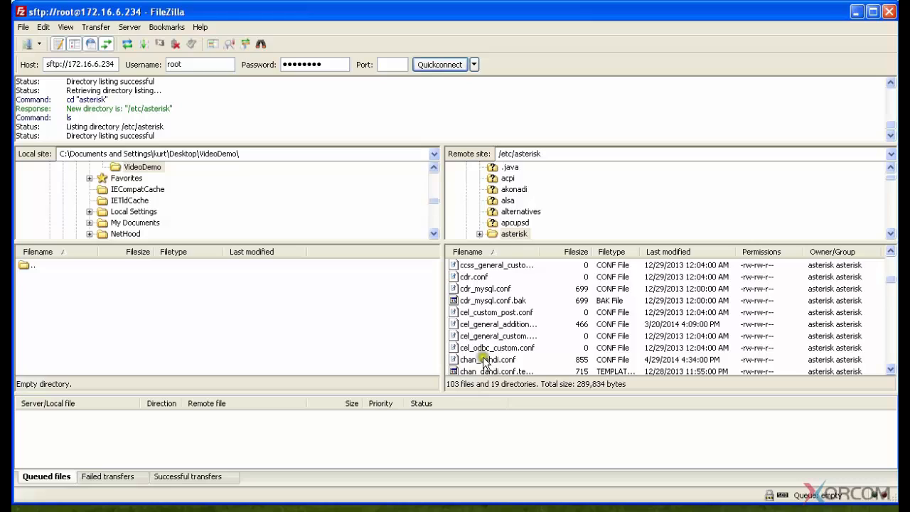
Use View/Edit on chan_dahdi.conf to download a temporary local copy.
right_click(484, 359)
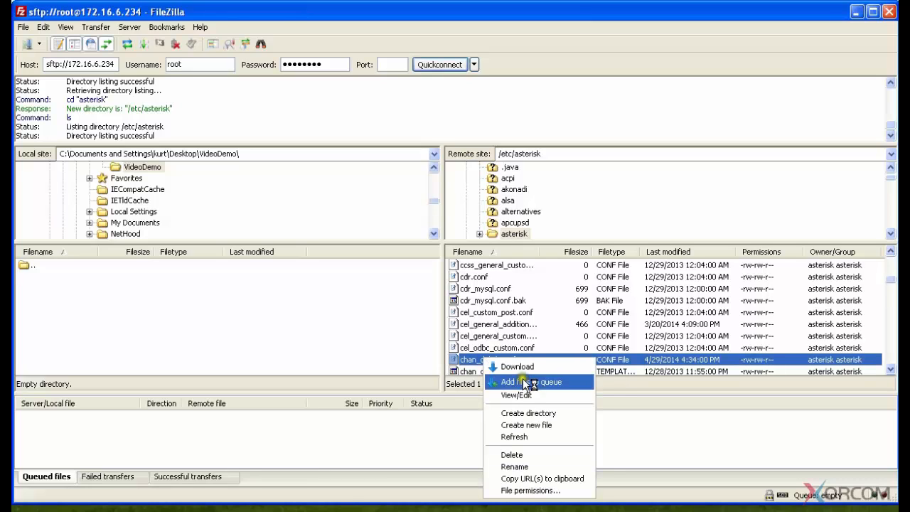
click(534, 381)
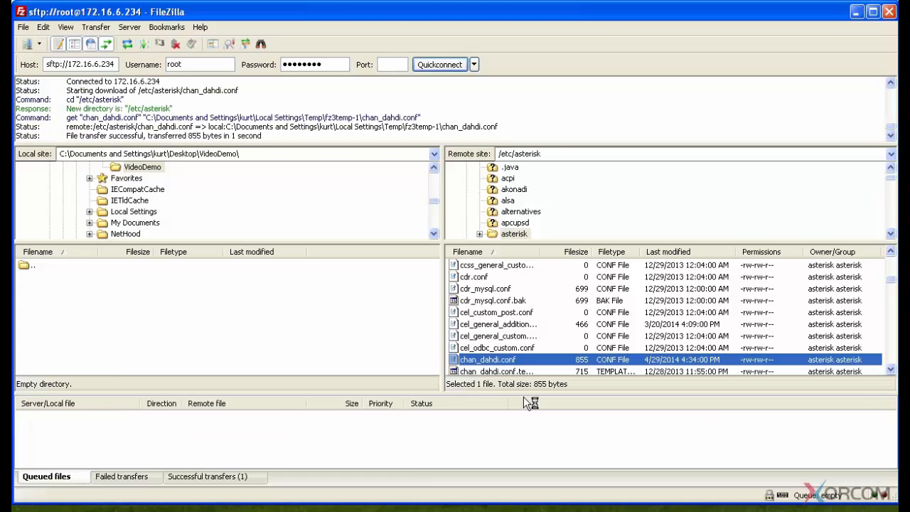
Comment out faxdetect=both and uncomment faxdetect=incoming in chan_dahdi.conf.
double_click(487, 358)
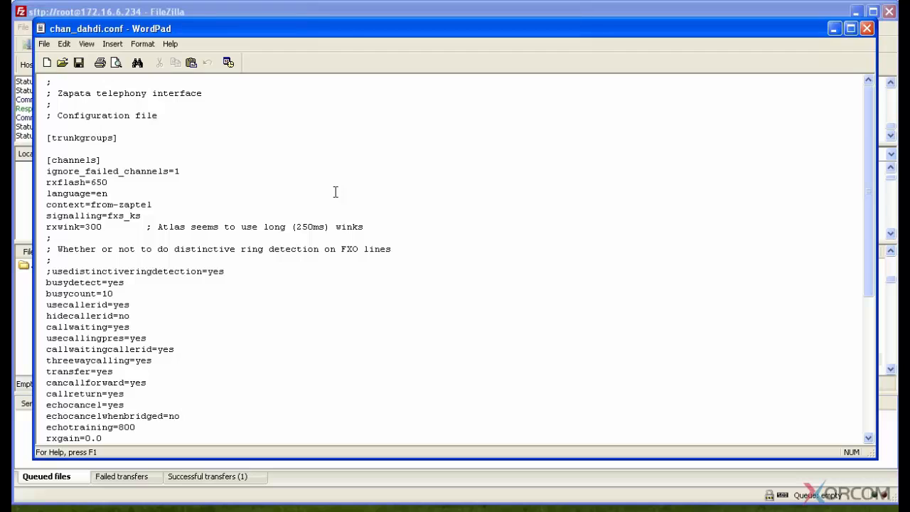
mouse_move(346, 45)
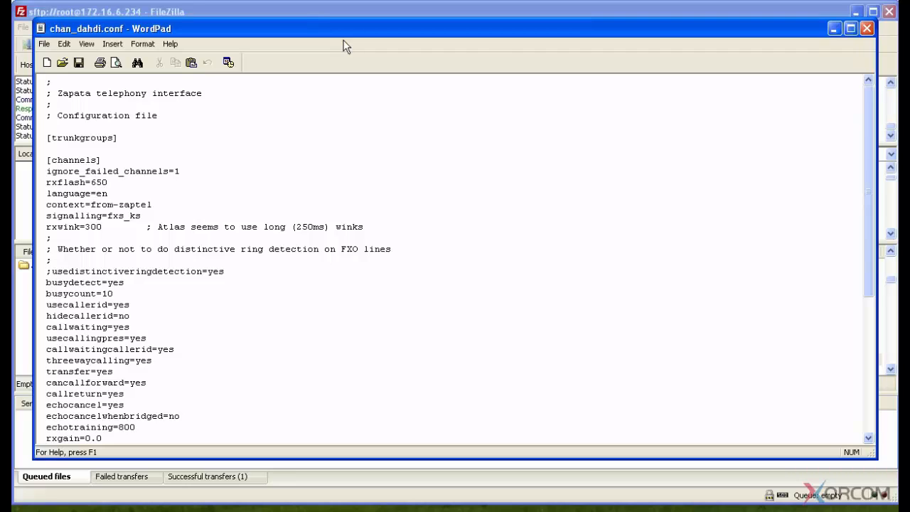
mouse_move(494, 46)
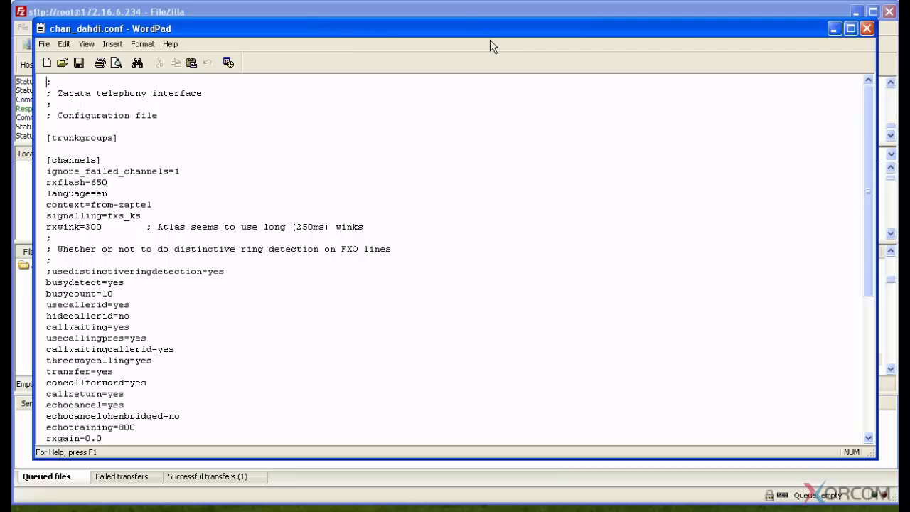
mouse_move(299, 36)
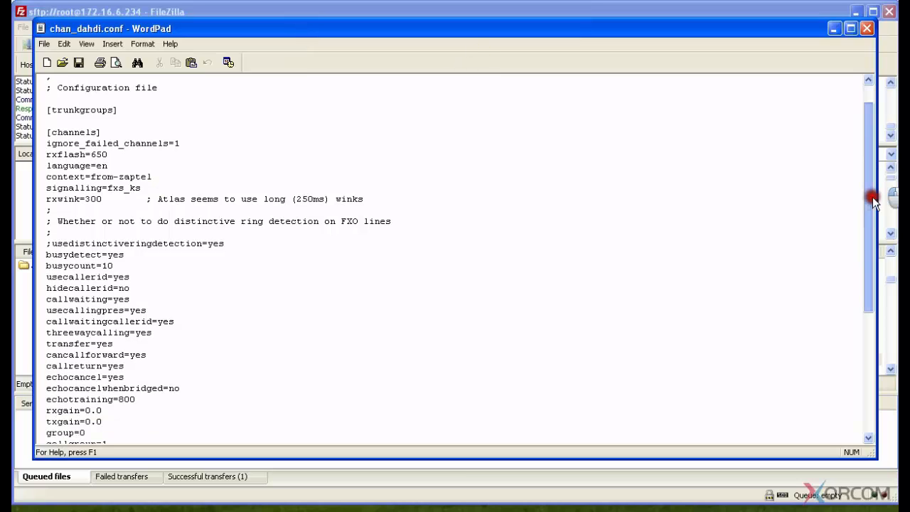
scroll(down, 3)
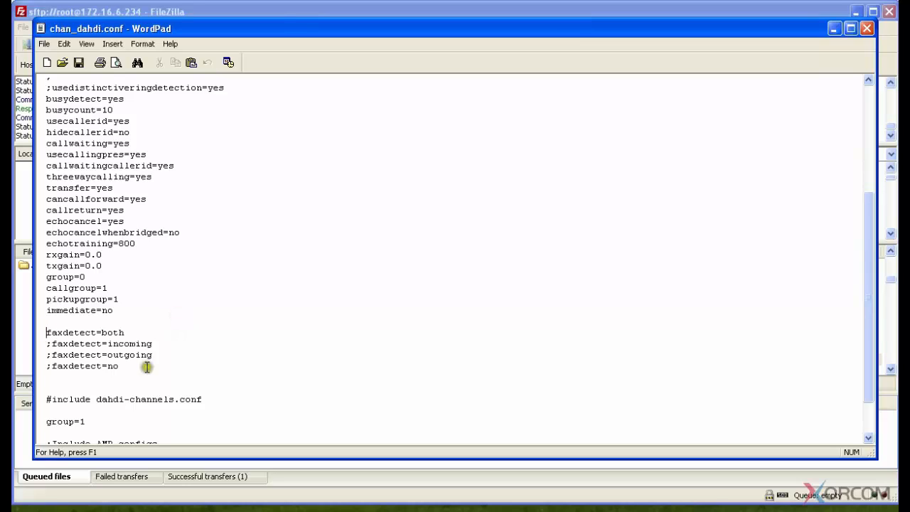
text(;)
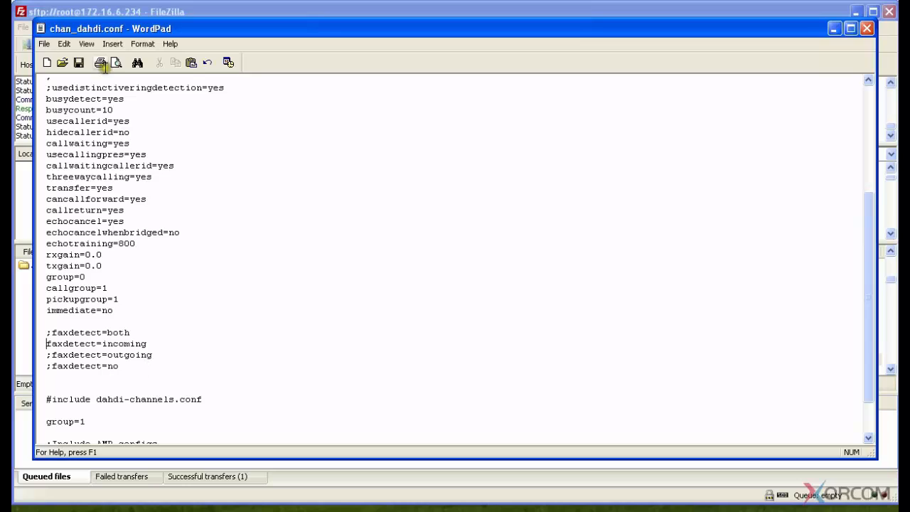
scroll(down, 3)
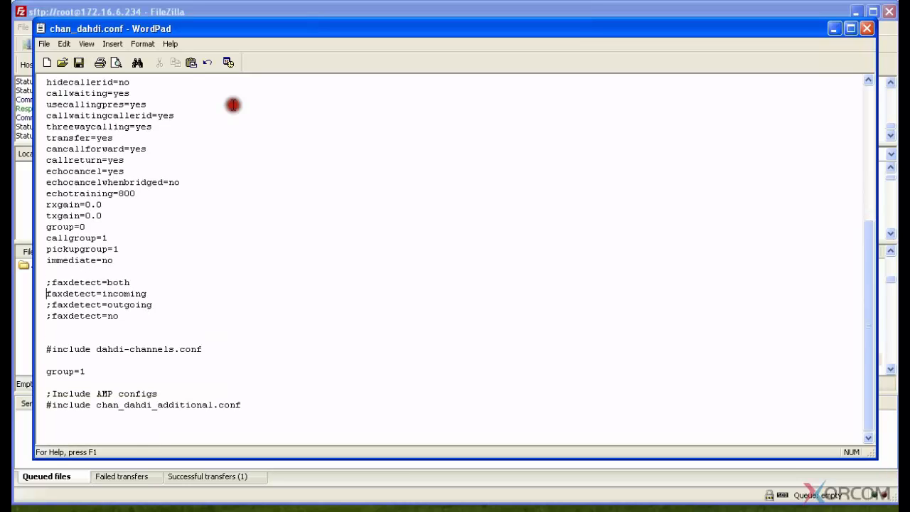
mouse_move(867, 29)
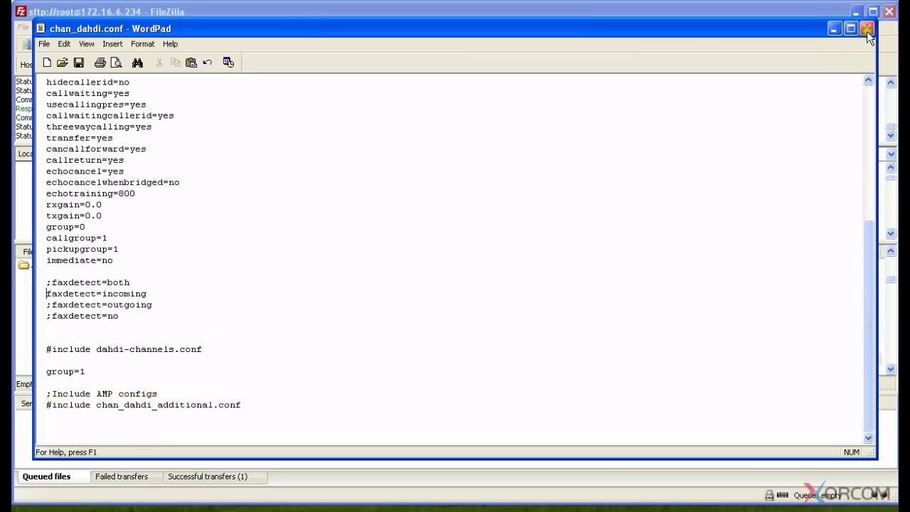
Close WordPad and upload the changed chan_dahdi.conf, deleting the local copy.
click(866, 29)
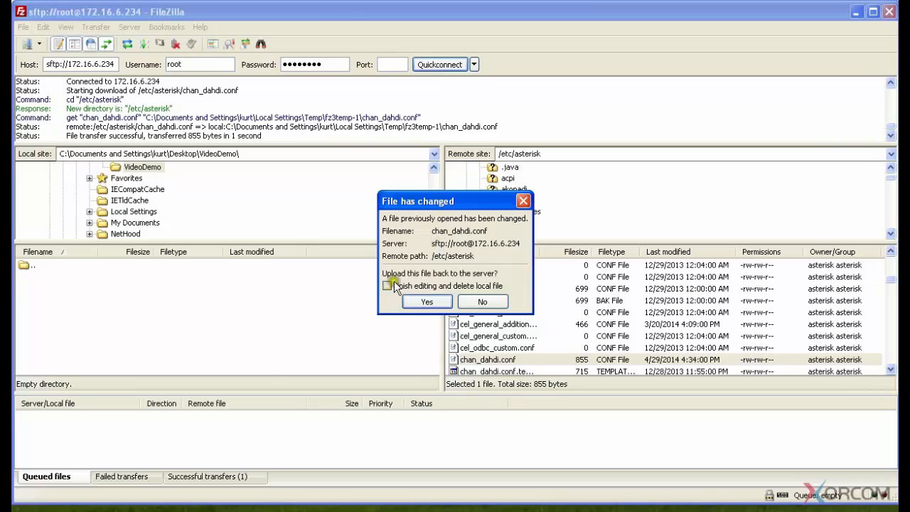
click(388, 285)
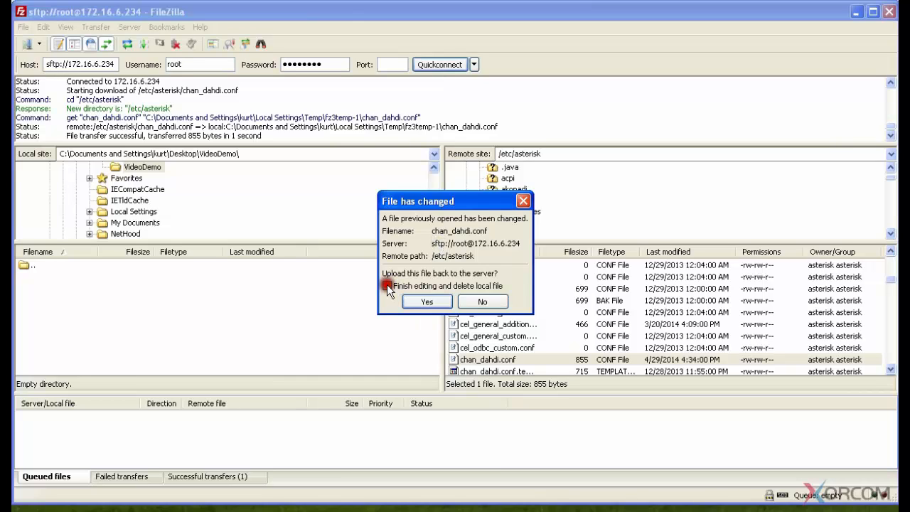
click(386, 286)
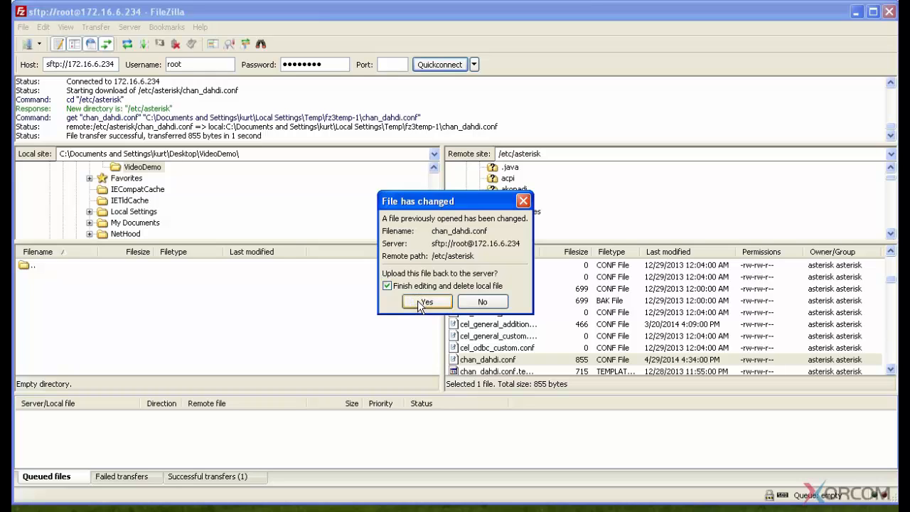
click(426, 301)
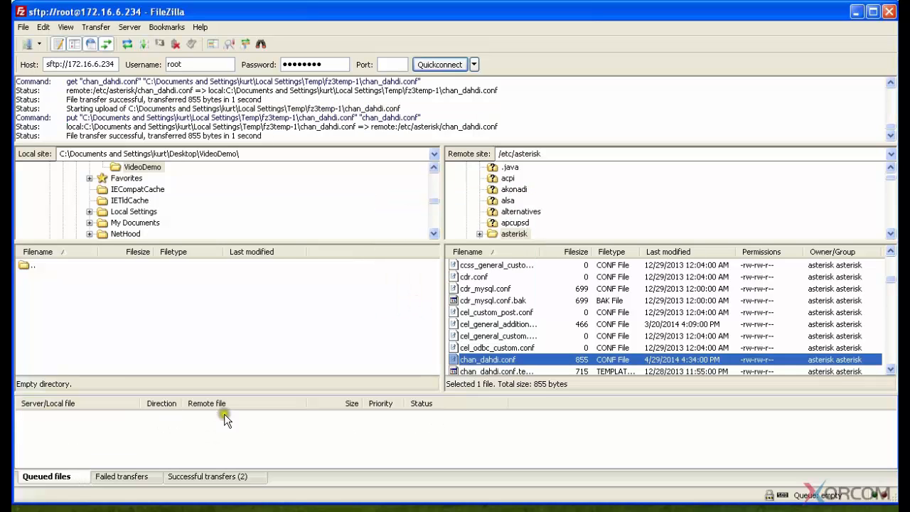
mouse_move(226, 418)
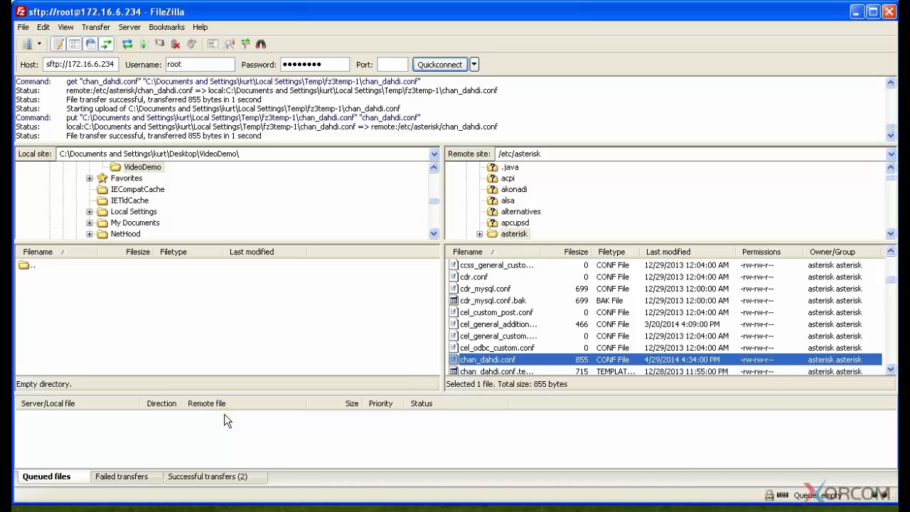
mouse_move(225, 416)
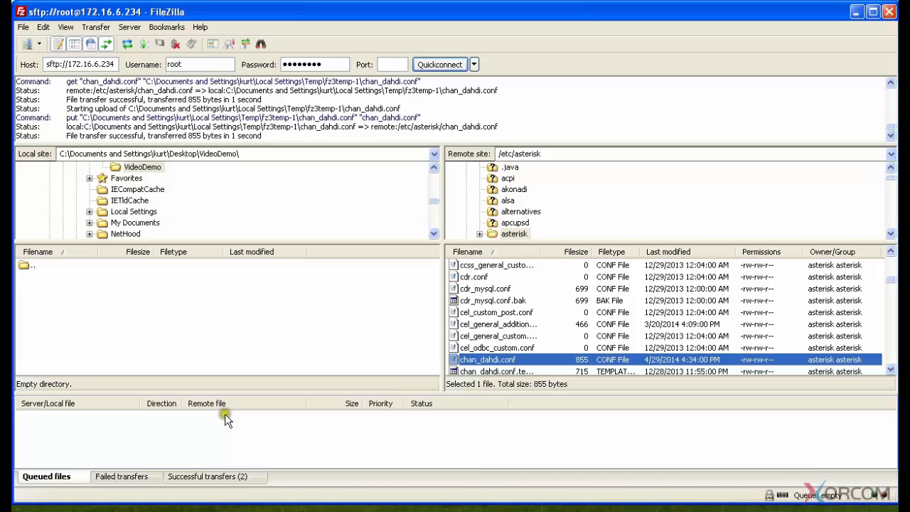
mouse_move(743, 369)
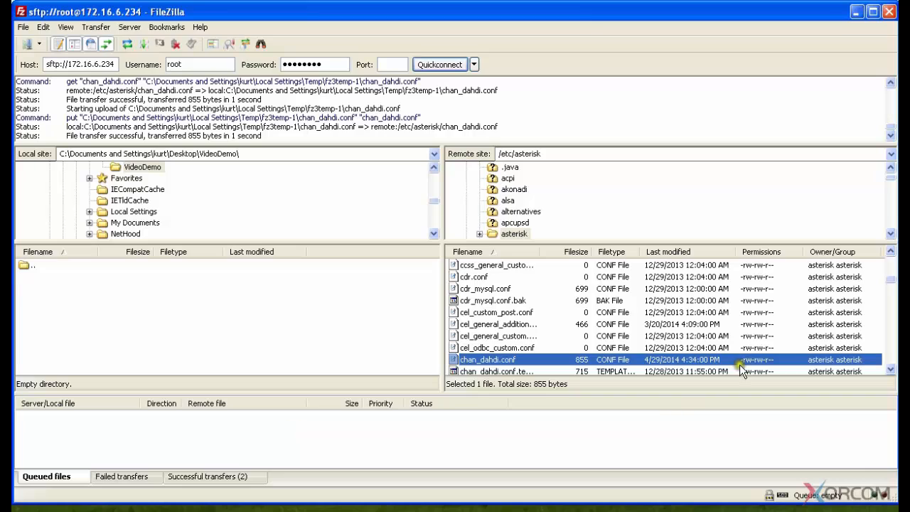
mouse_move(476, 359)
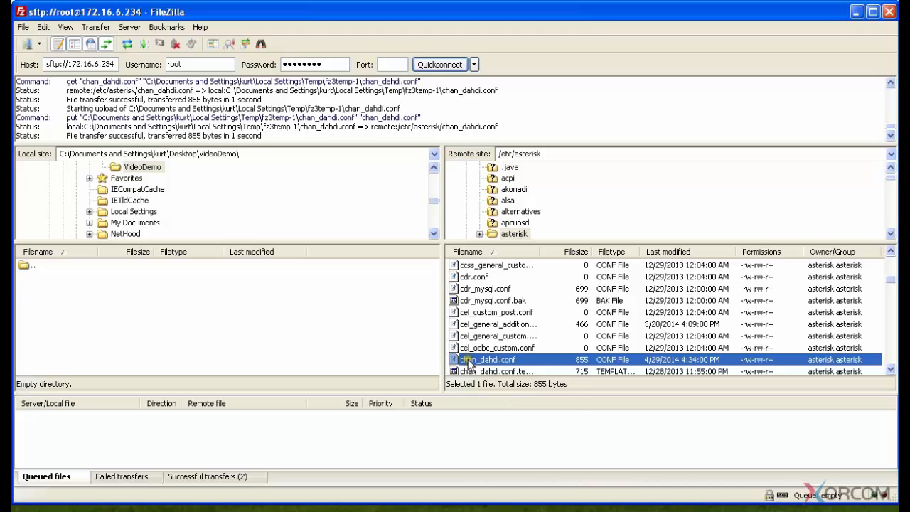
In chan_dahdi.conf's file permissions, try the execute checkboxes and return to 664.
right_click(487, 359)
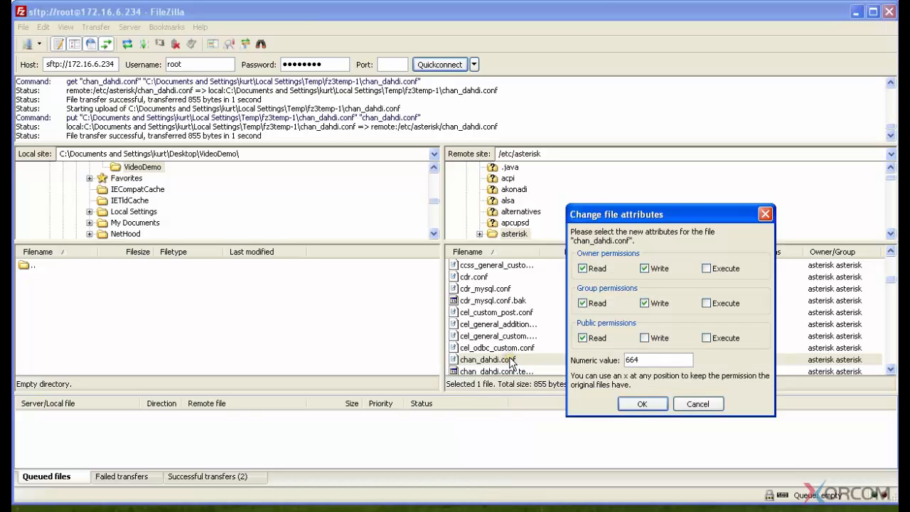
click(705, 268)
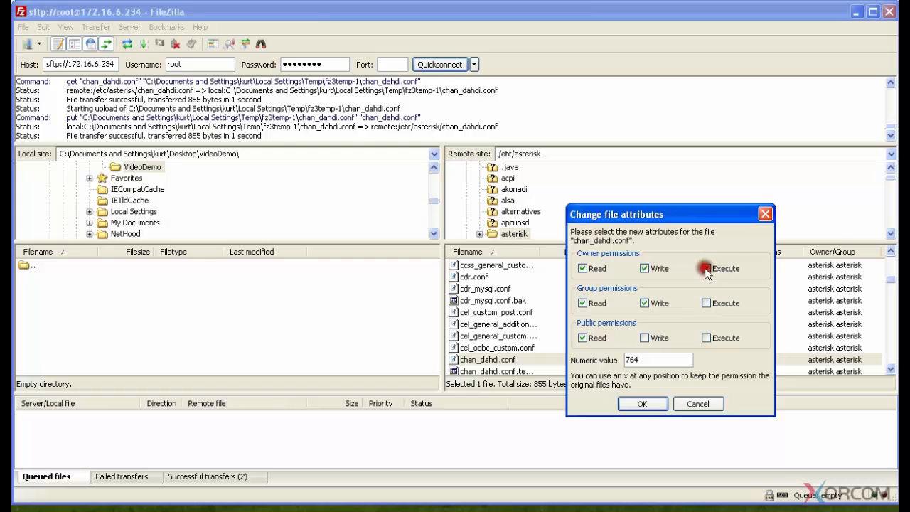
click(706, 338)
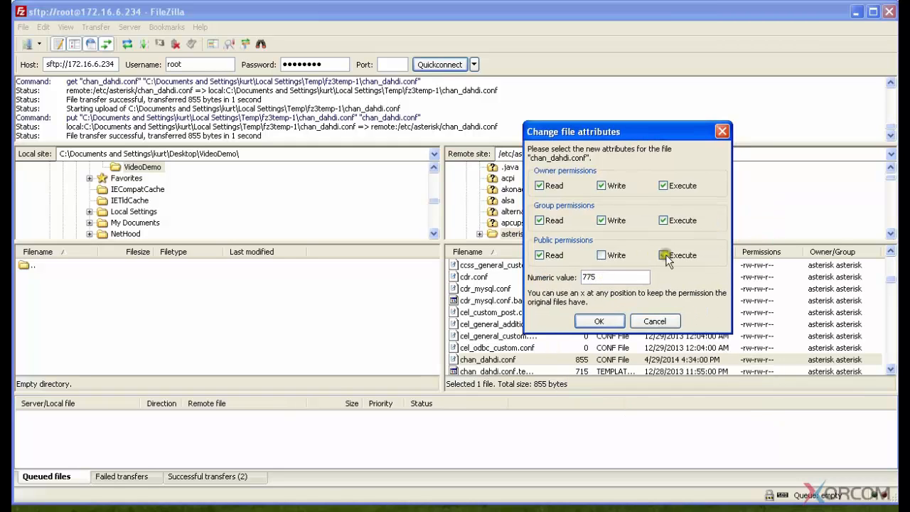
click(662, 185)
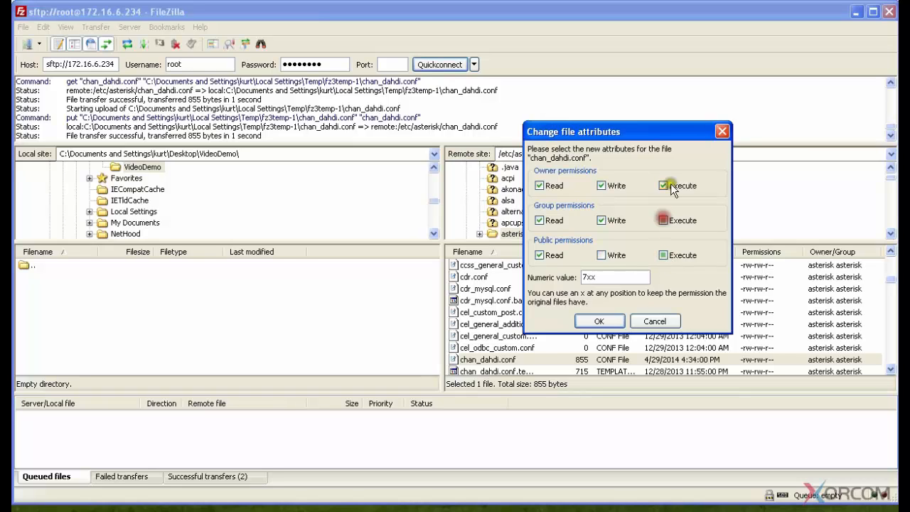
click(662, 185)
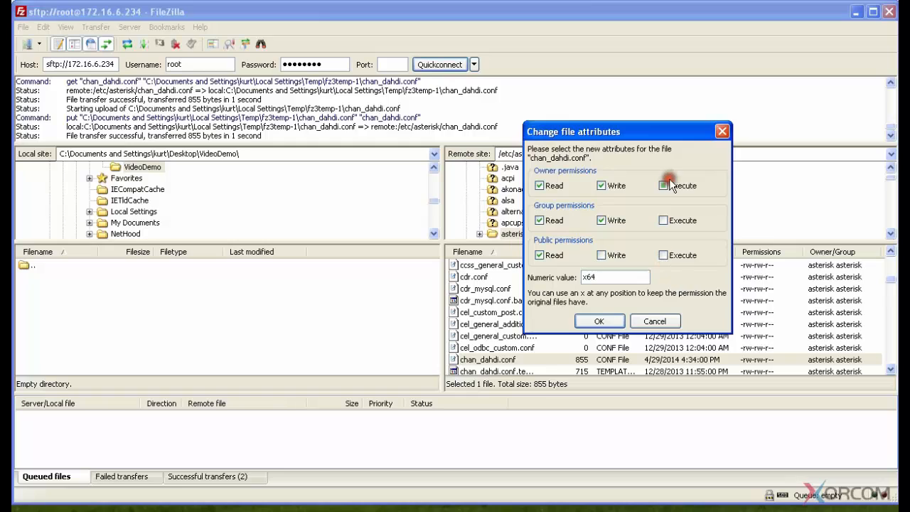
click(663, 184)
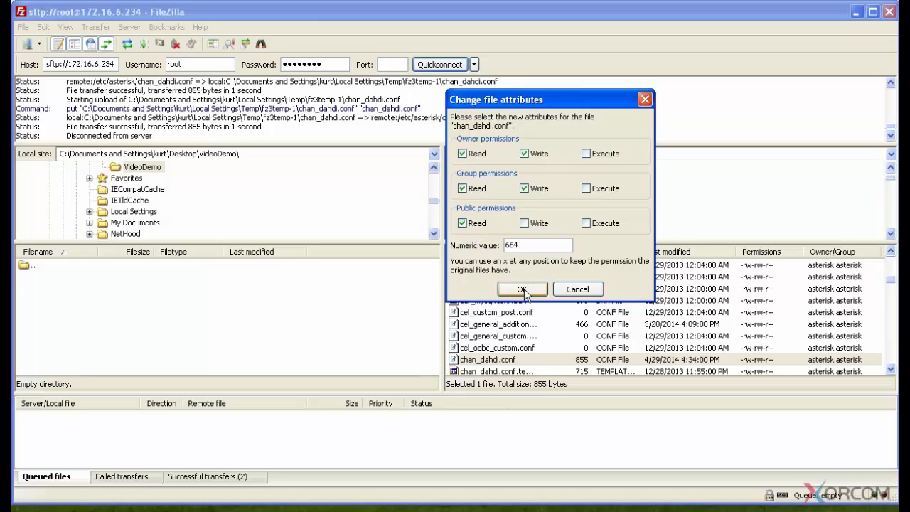
Confirm the Change file attributes dialog to set chan_dahdi.conf to 664.
click(522, 289)
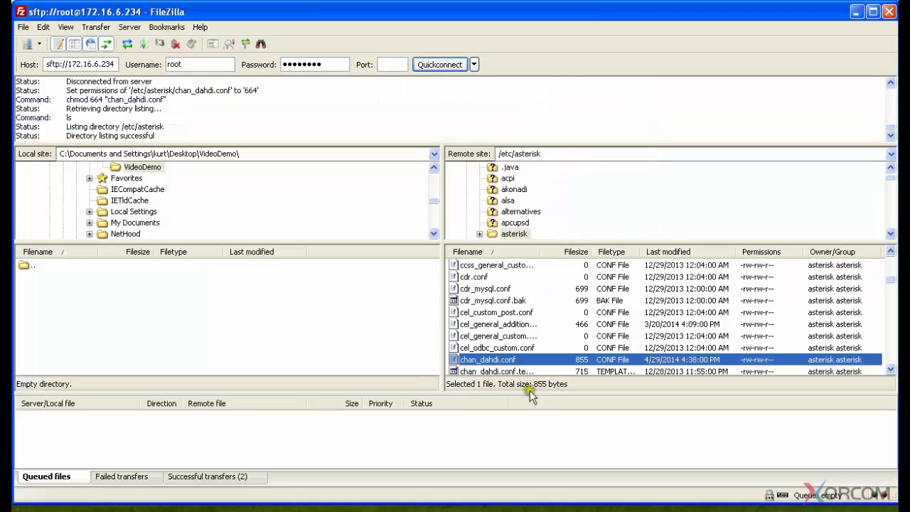
mouse_move(238, 376)
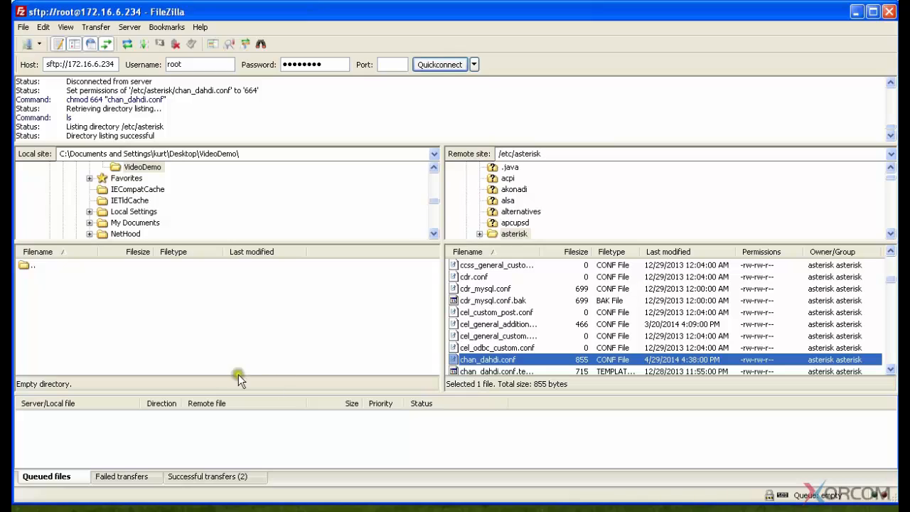
mouse_move(559, 351)
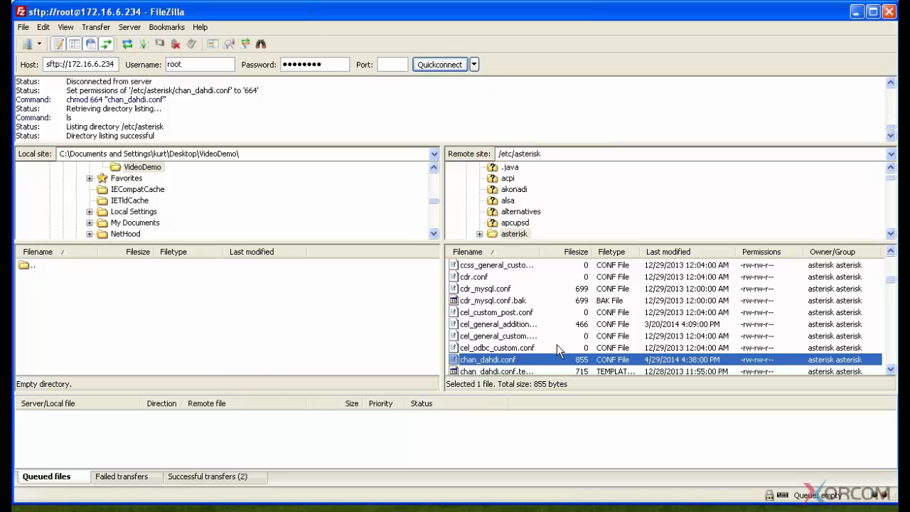